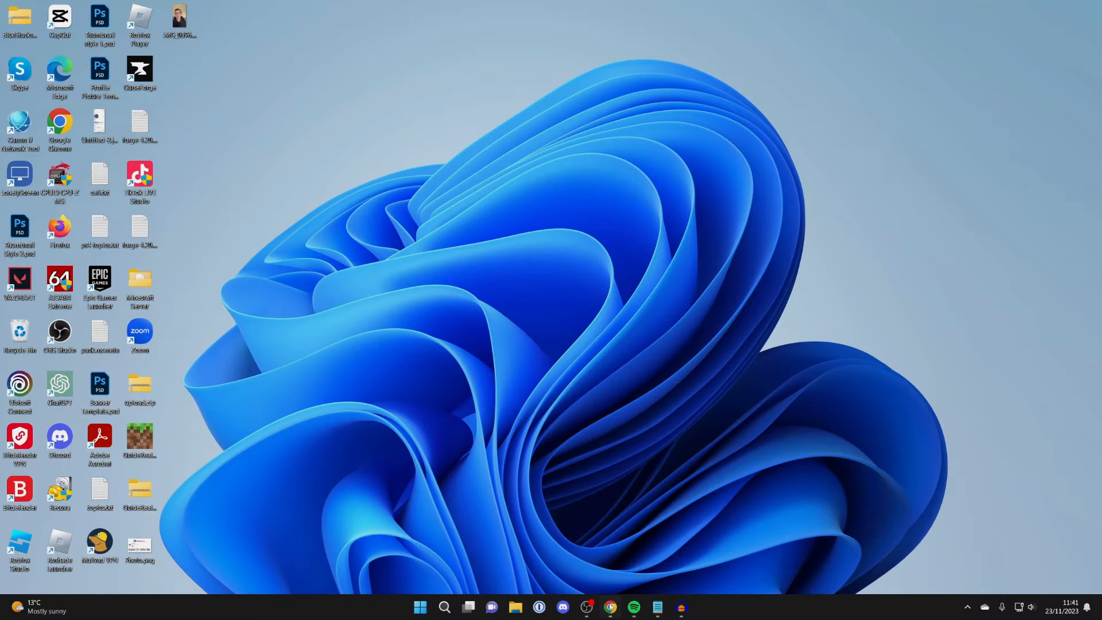
Step: Launch Chrome, search Google for 'epic games' and go to the Epic Games Store result
click(610, 612)
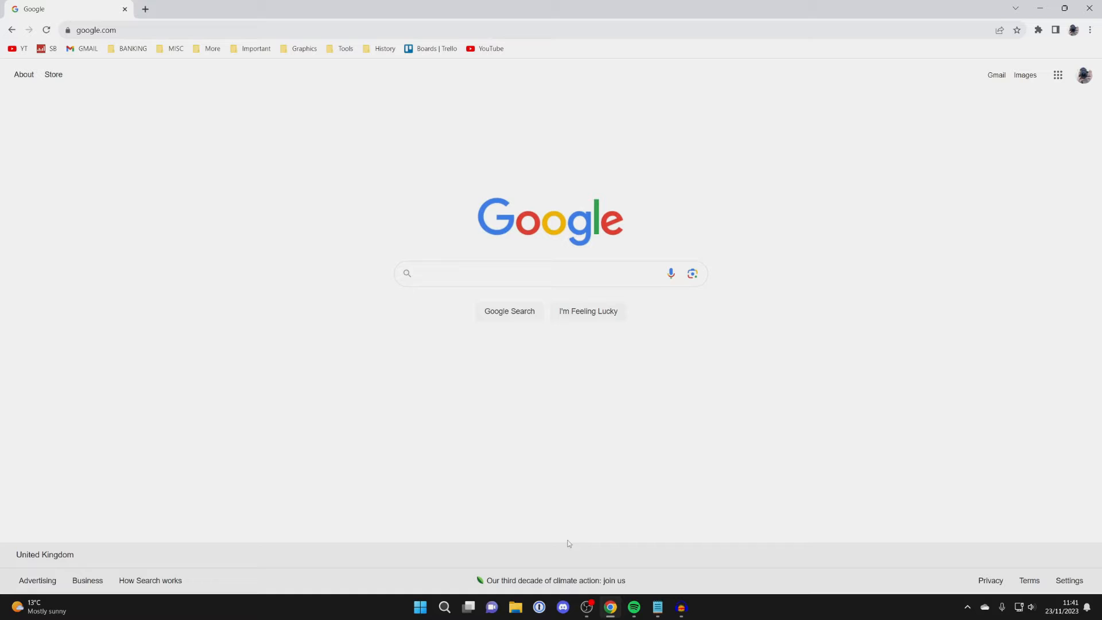
text(e)
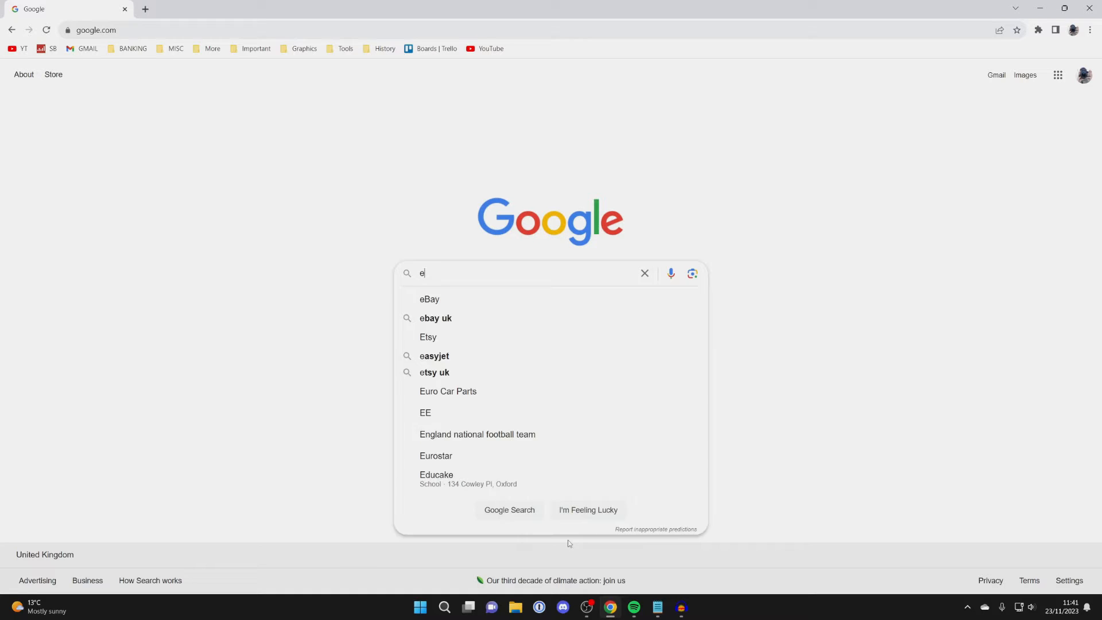
text(pic games)
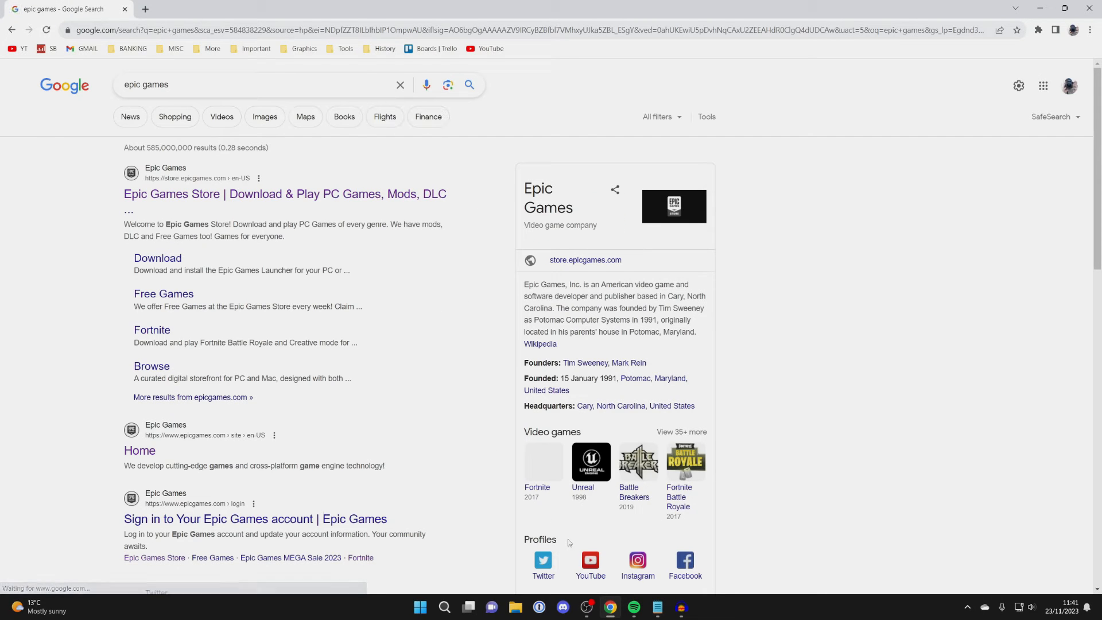
click(283, 193)
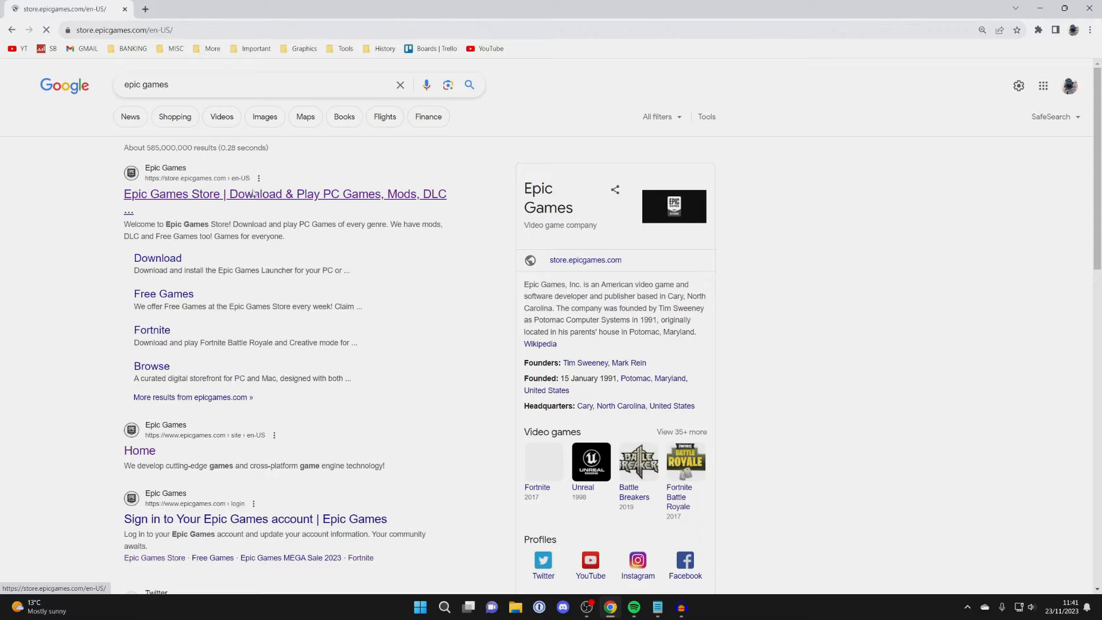
Step: Sign in to the Epic Games account via the profile icon, continuing with the prefilled email
click(285, 193)
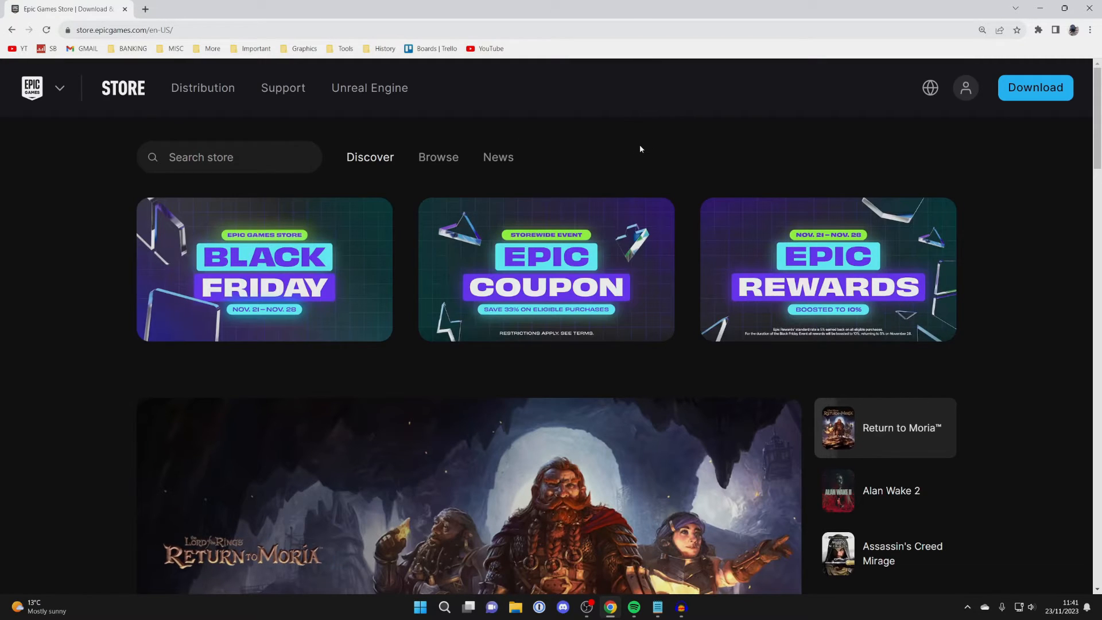
mouse_move(927, 162)
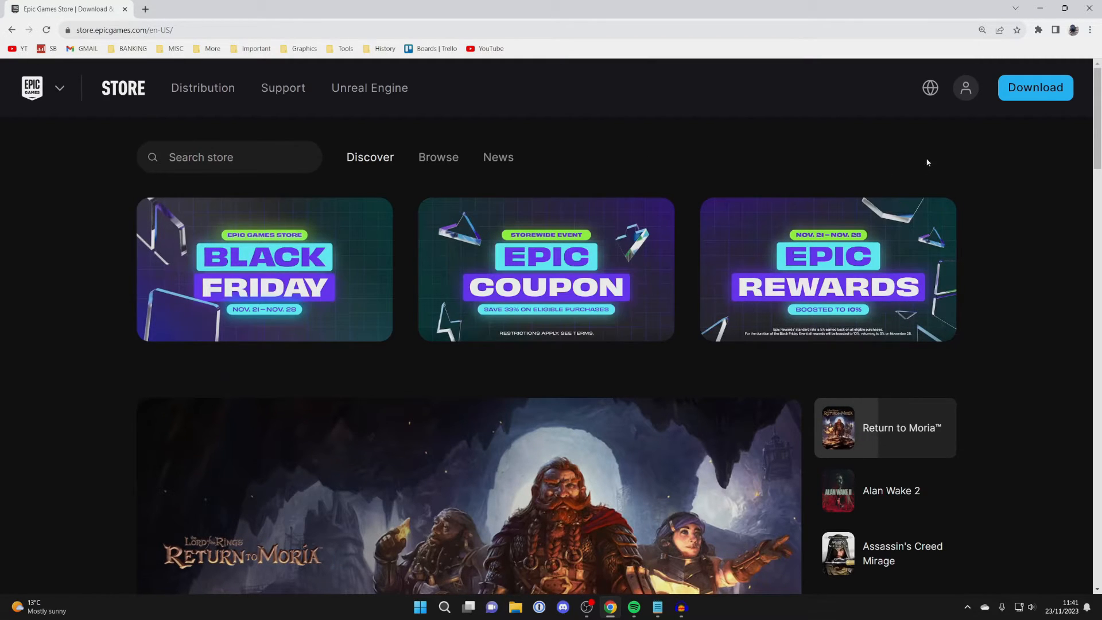
click(965, 87)
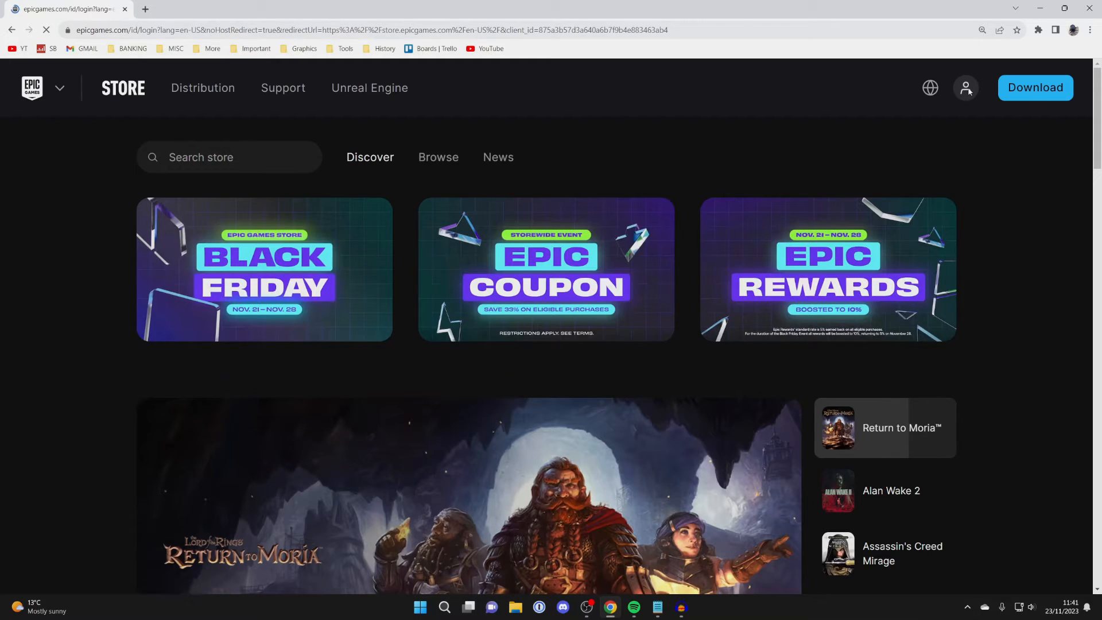
click(966, 88)
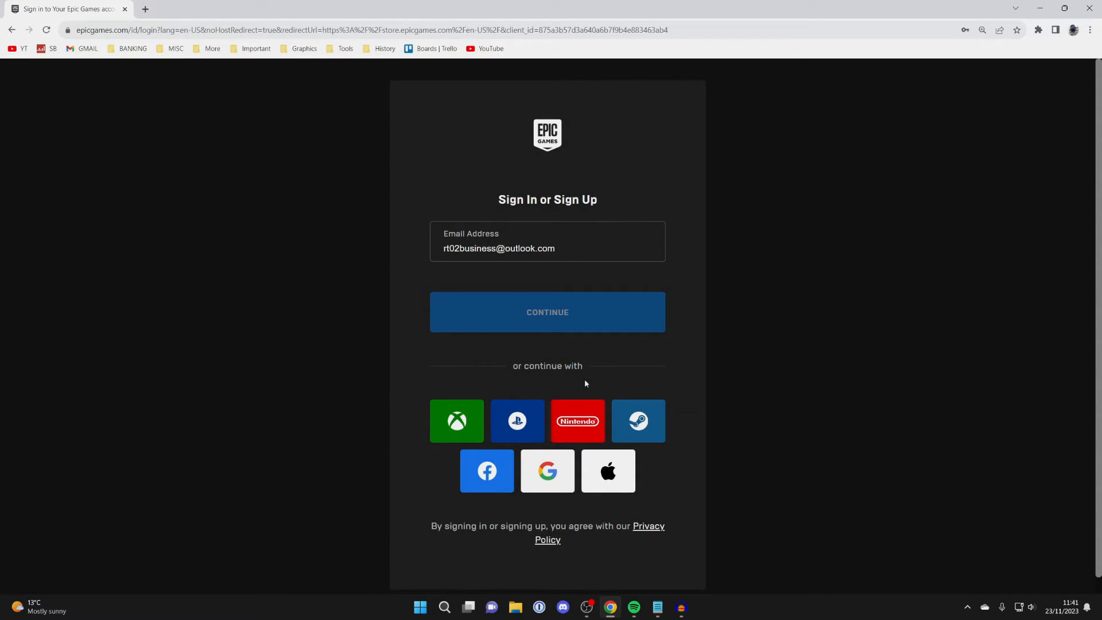
mouse_move(517, 428)
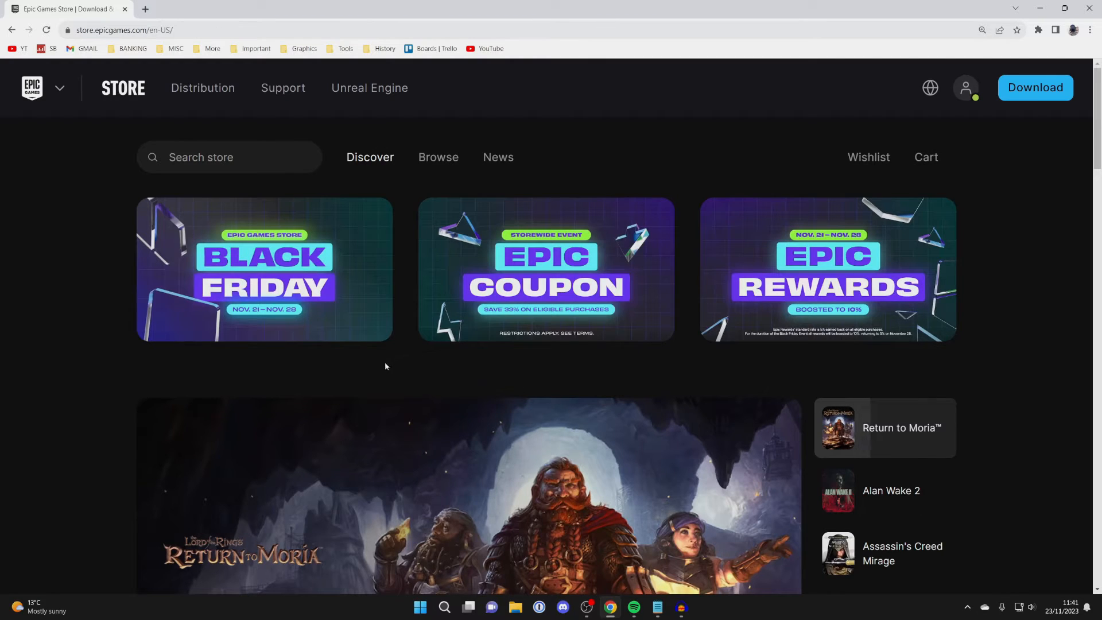
mouse_move(959, 361)
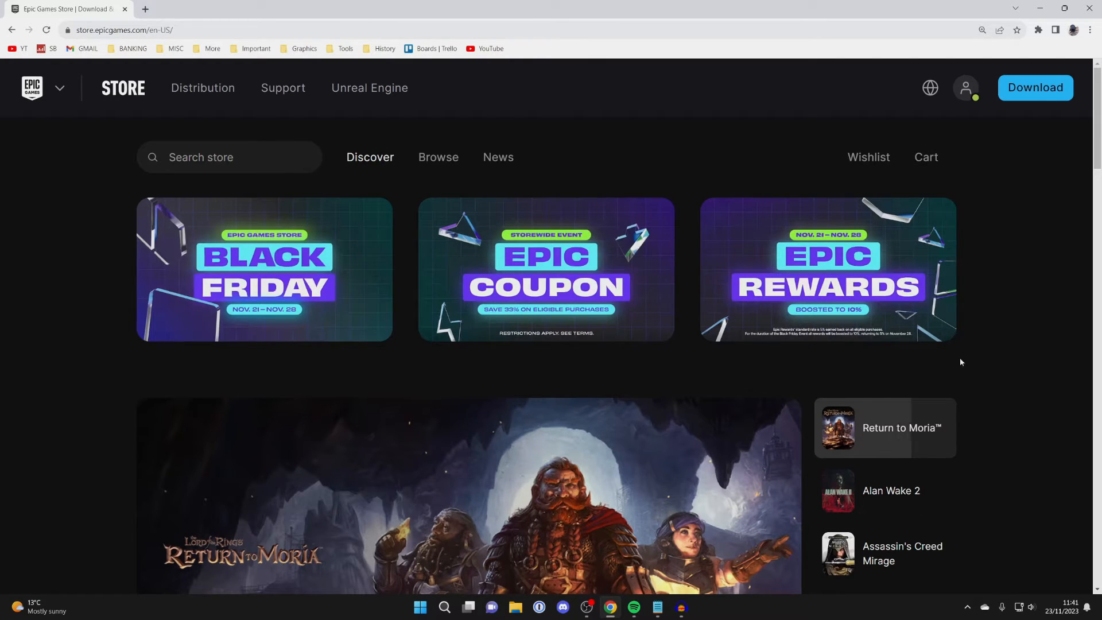
Step: Go to Account Settings from the profile menu and enter the Parental Controls section
click(967, 87)
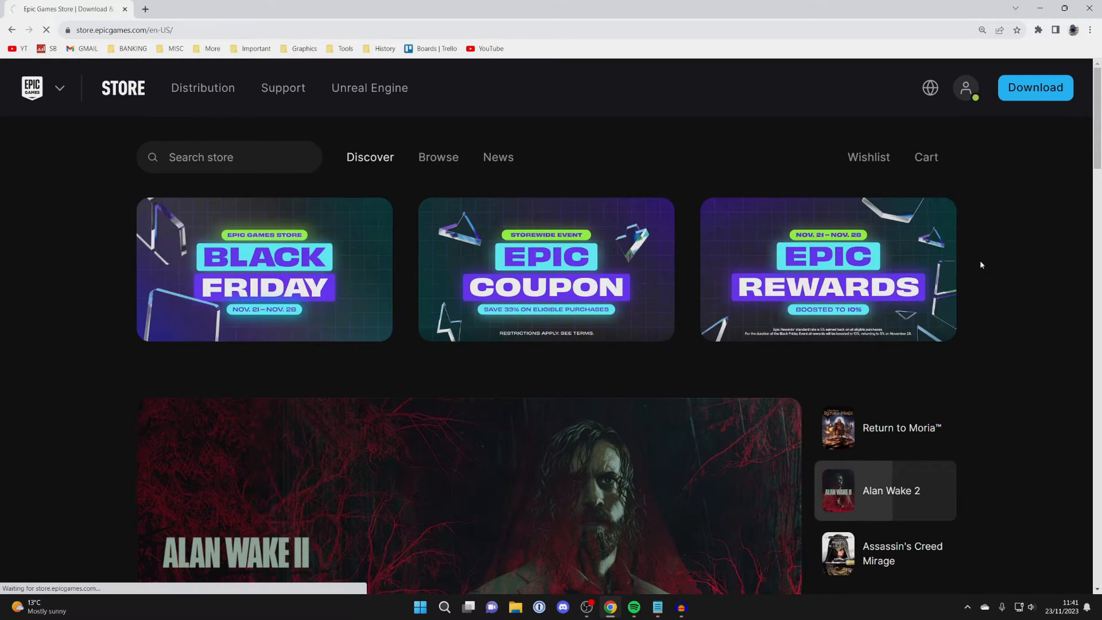
click(965, 87)
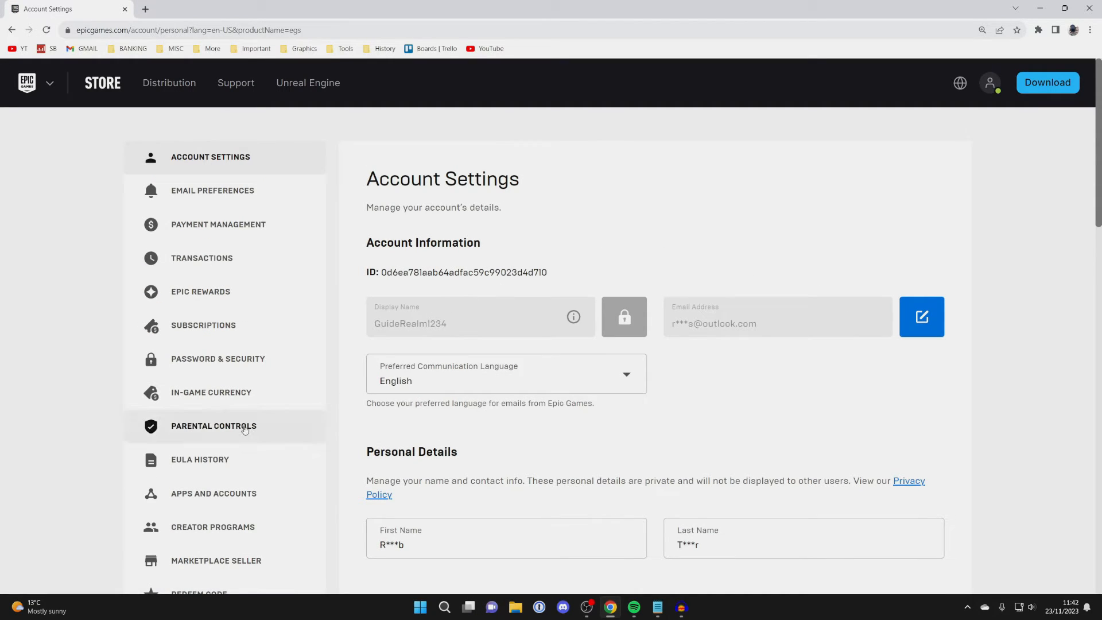
click(213, 424)
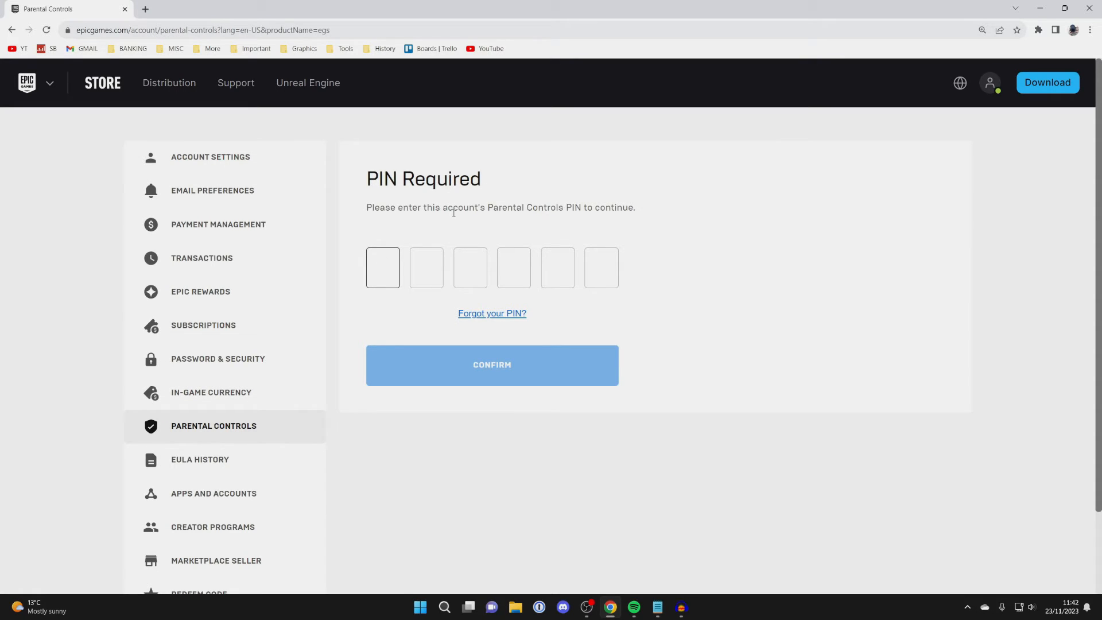
mouse_move(737, 314)
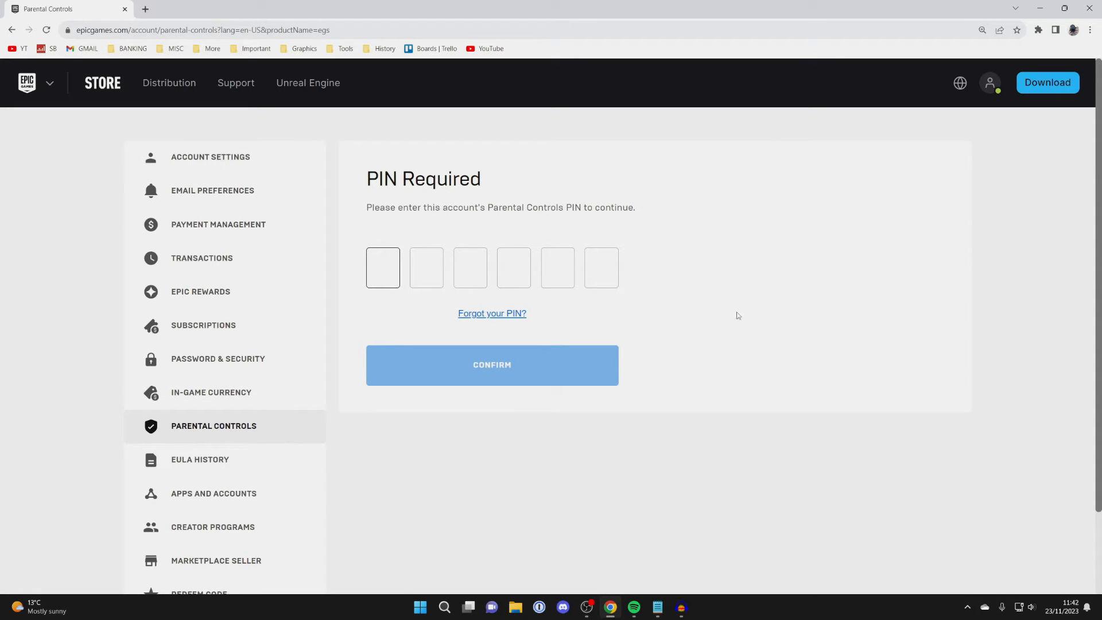
mouse_move(491, 313)
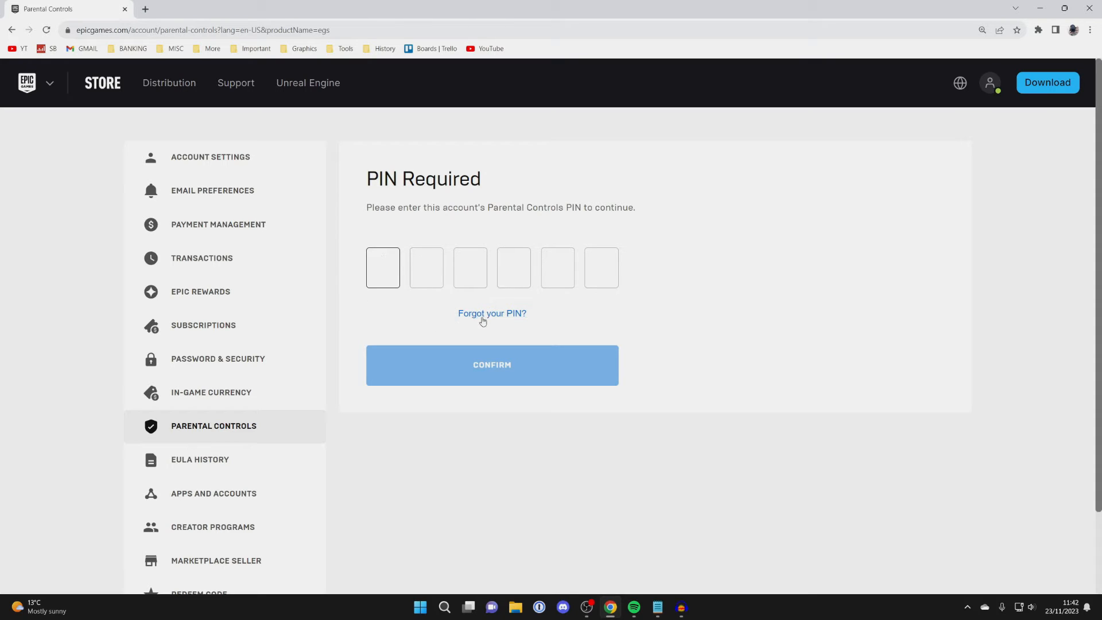
Step: Use 'Forgot your PIN?' and confirm to send the Parental Controls PIN reset email
click(492, 312)
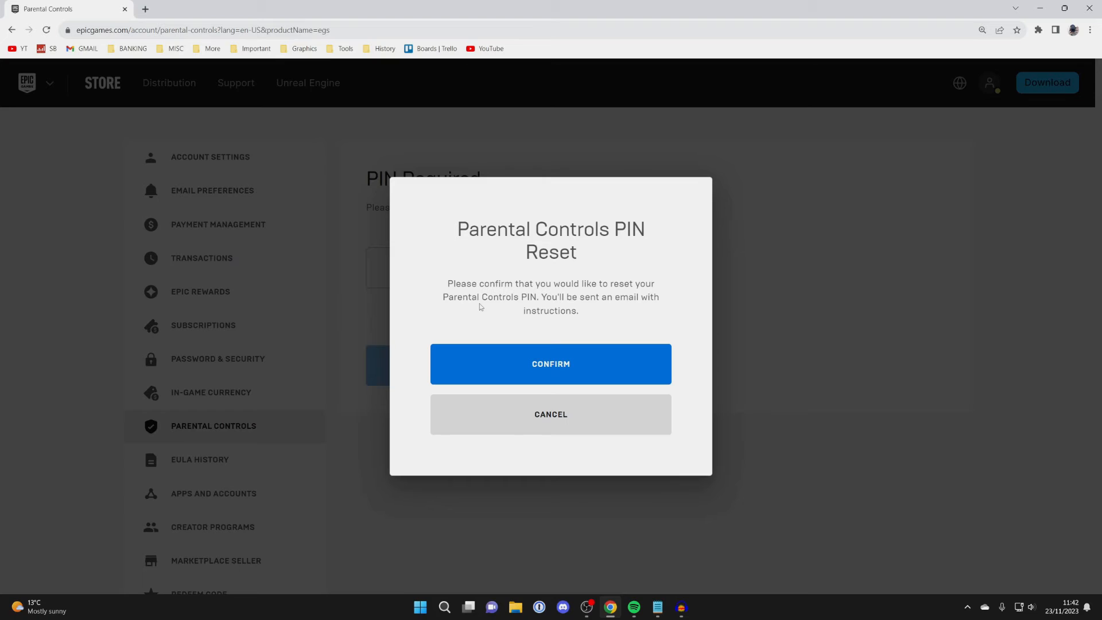
mouse_move(483, 295)
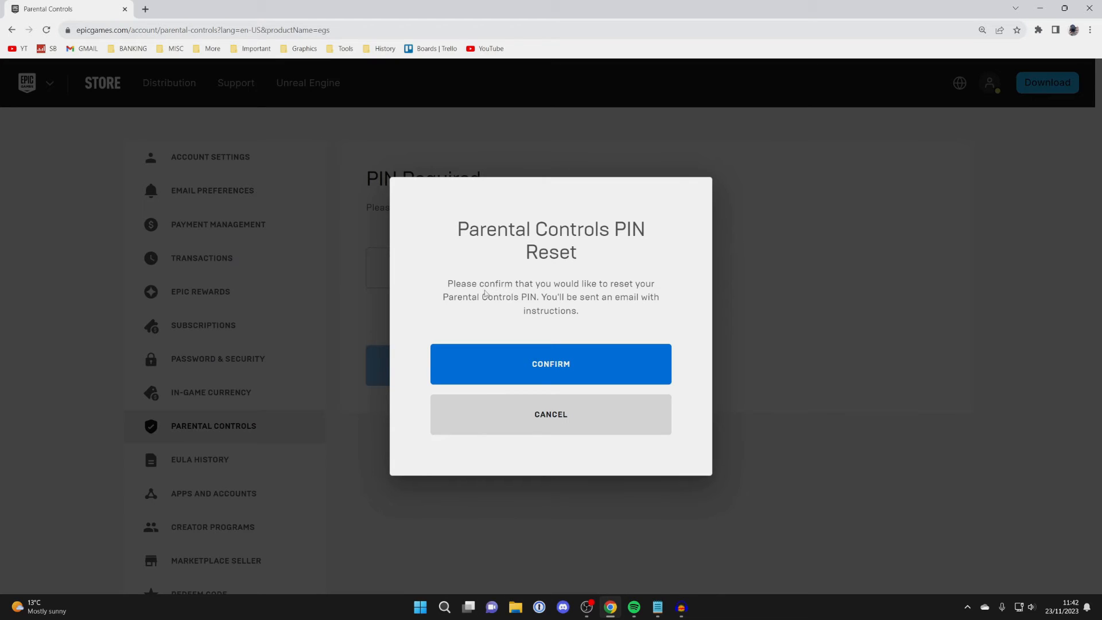
click(550, 364)
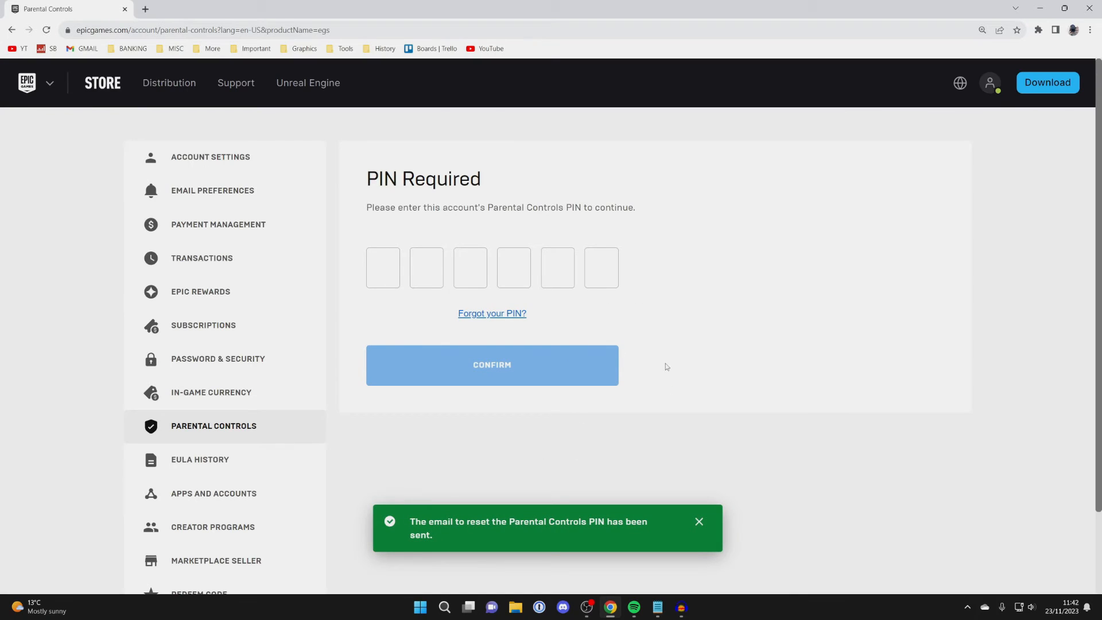
mouse_move(299, 271)
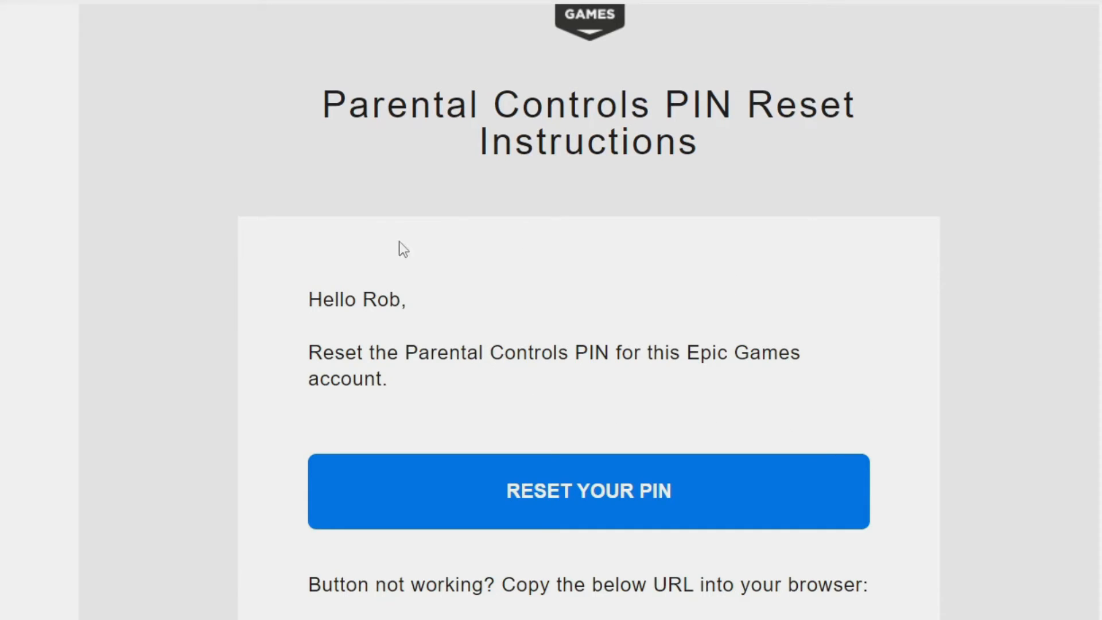
mouse_move(605, 481)
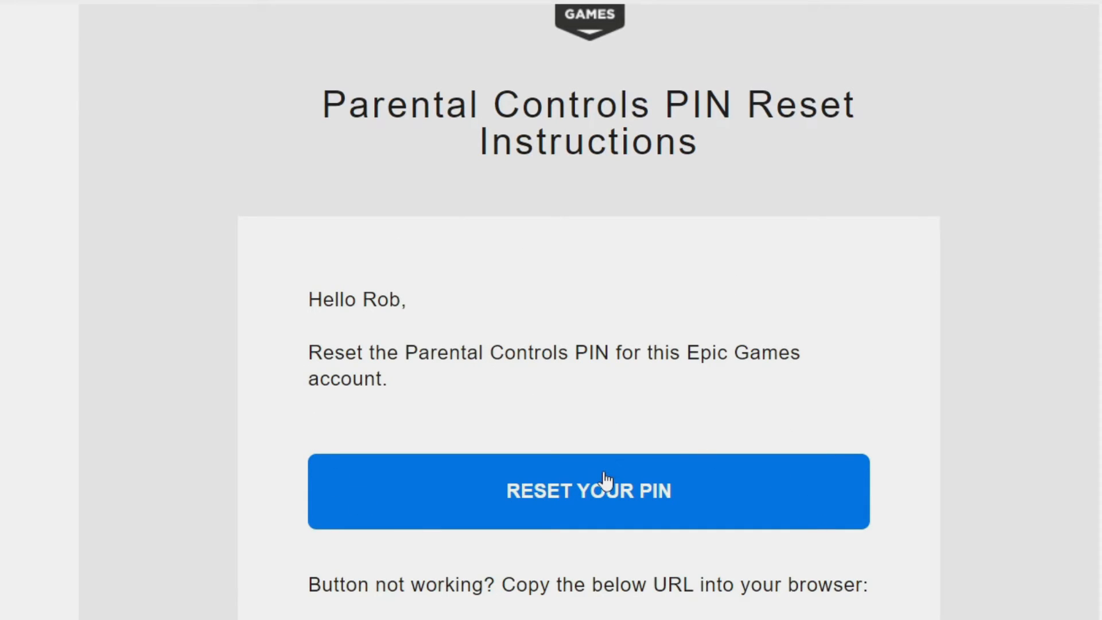
Step: Follow the RESET YOUR PIN link in the email to unlock Parental Controls settings
click(587, 490)
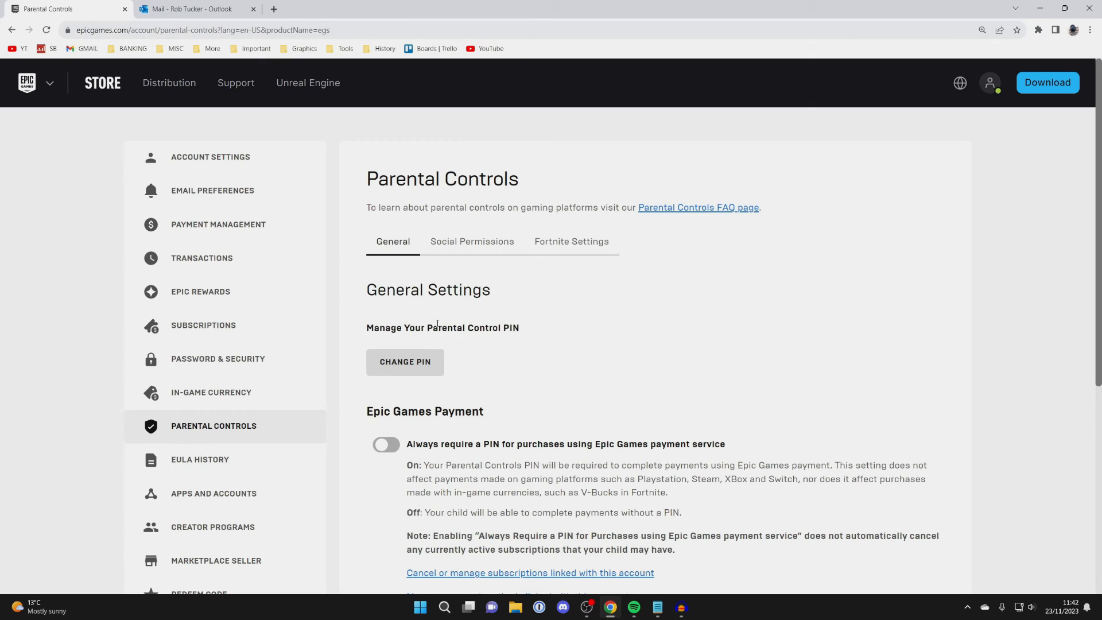
Step: Change the Parental Controls PIN to 999999 and save, getting the success confirmation
drag(391, 327, 513, 327)
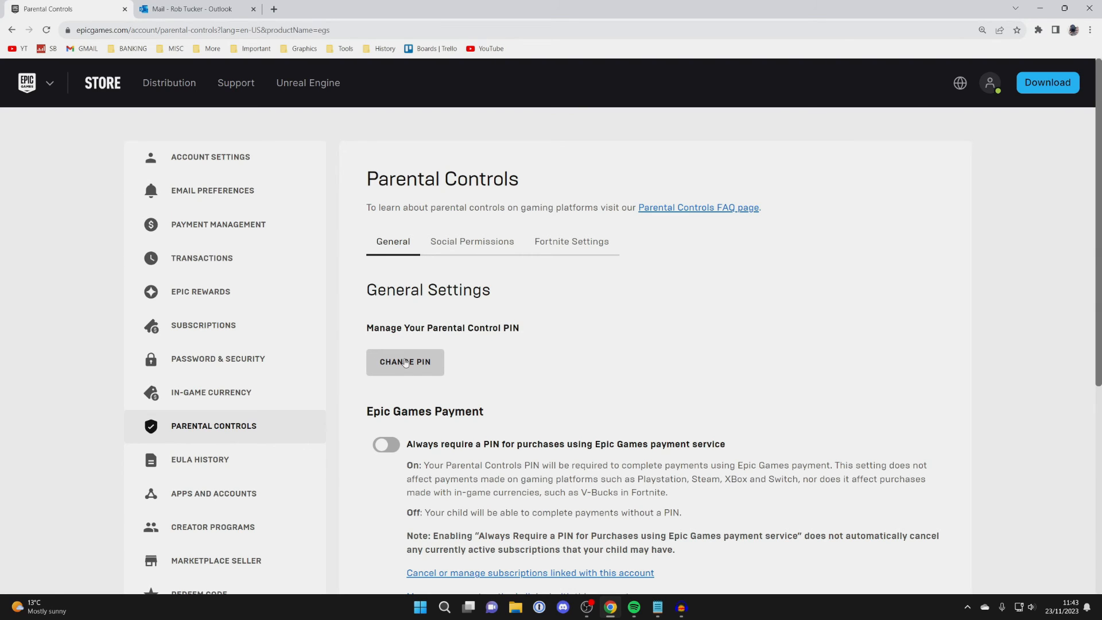
click(405, 361)
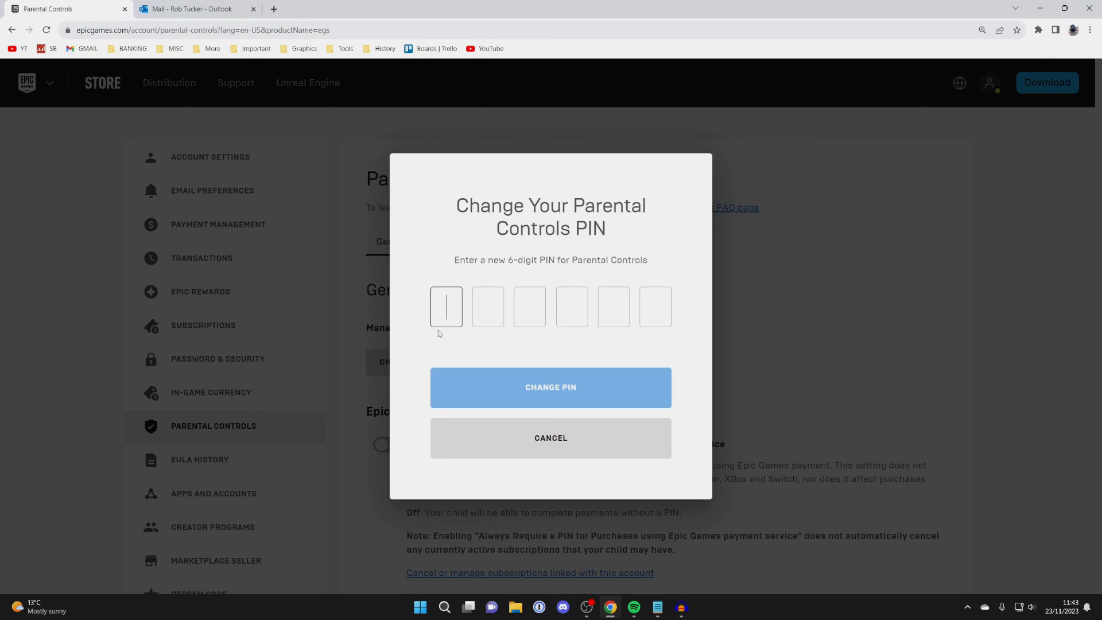
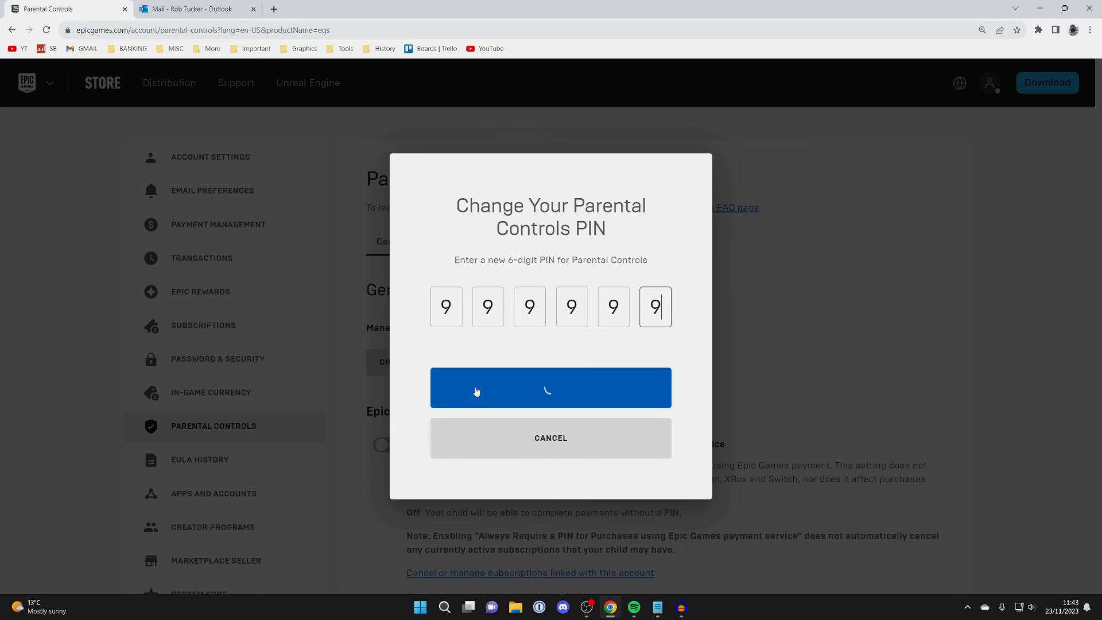
click(549, 387)
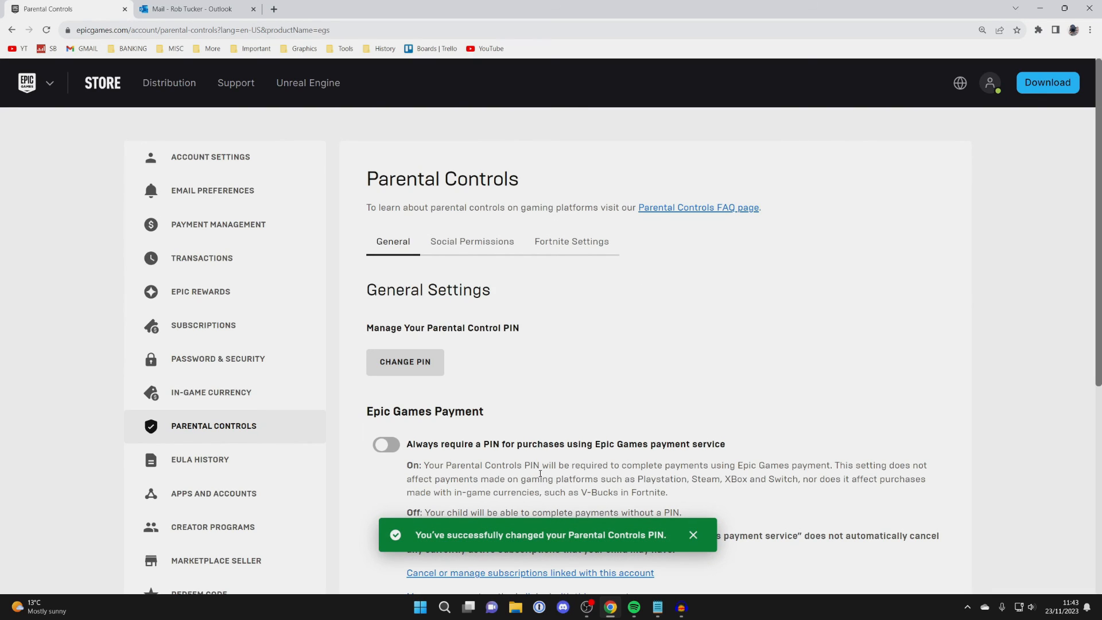